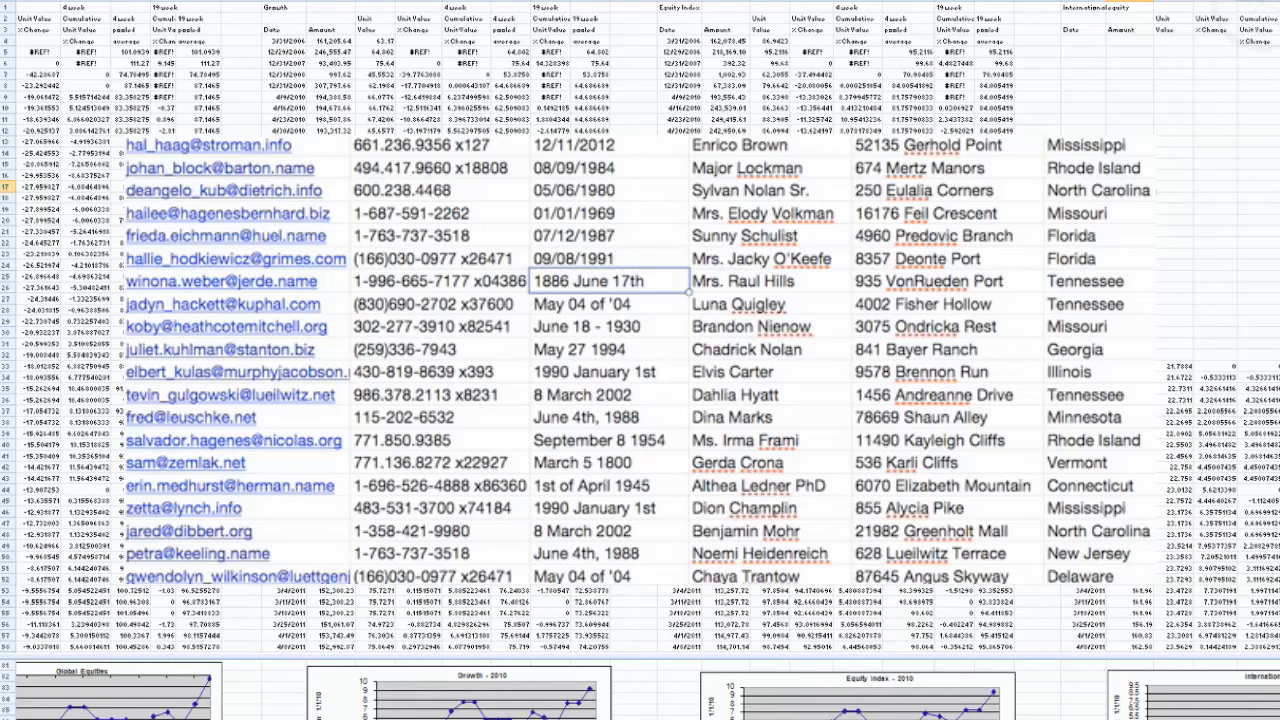
Step: Rewrite the seventh contact's date '1886 June 17th' as 06/17/1886
left_click(610, 304)
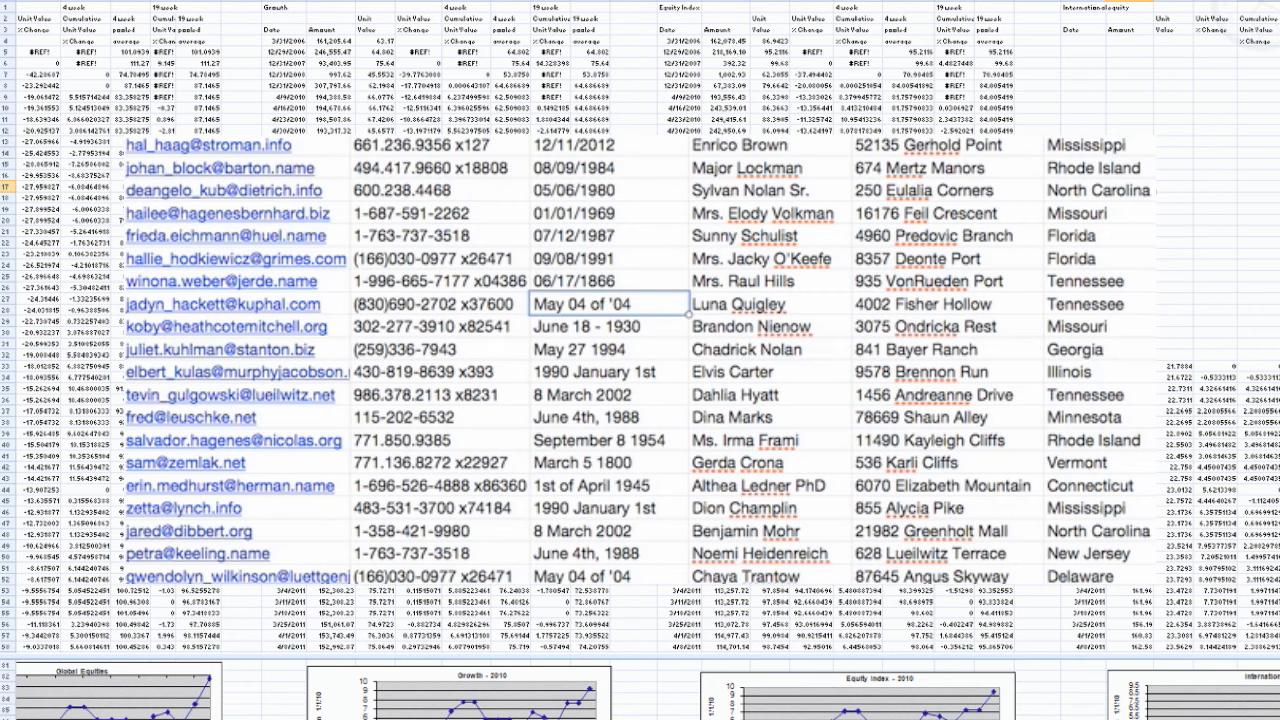